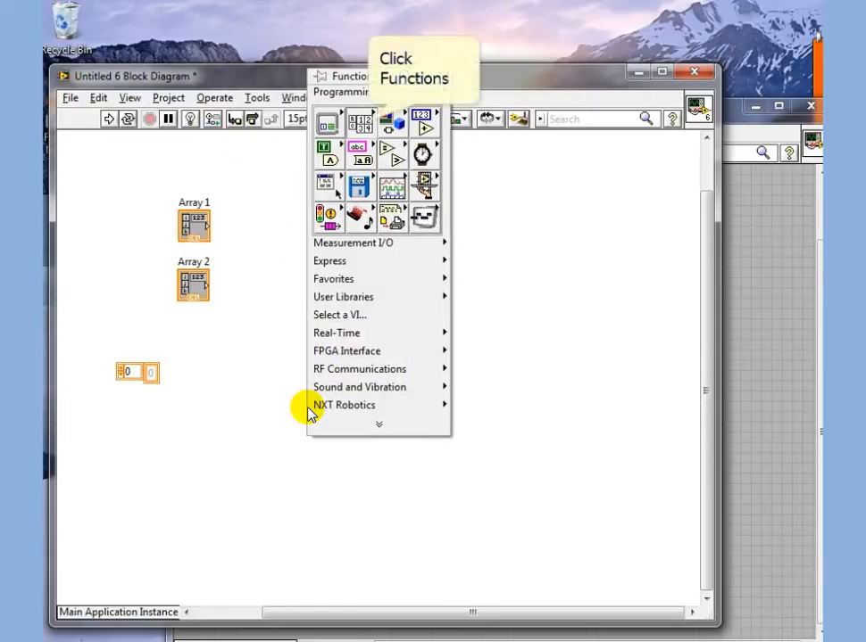
Place a Build Array node joining Array 1 and Array 2 with an appended-array indicator on its output.
left_click(361, 121)
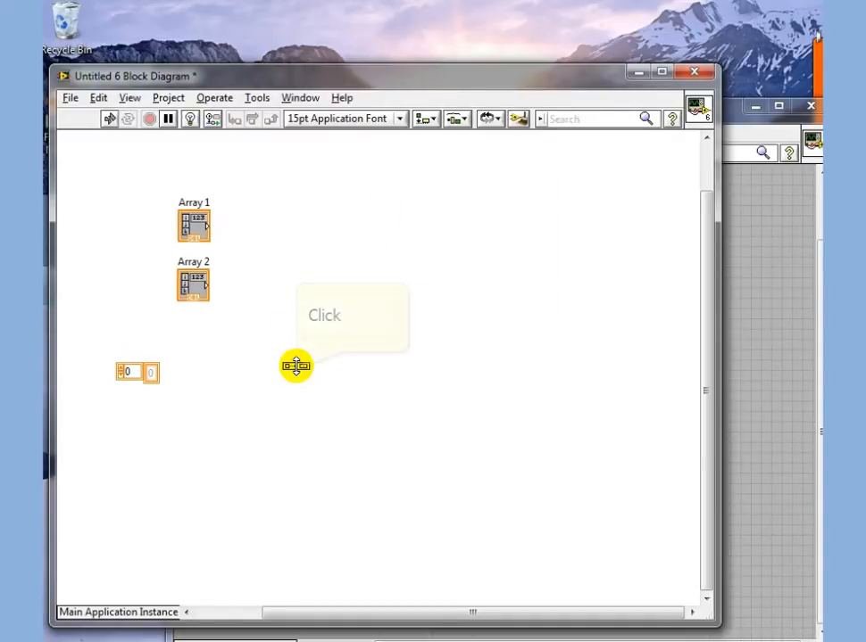
right_click(296, 365)
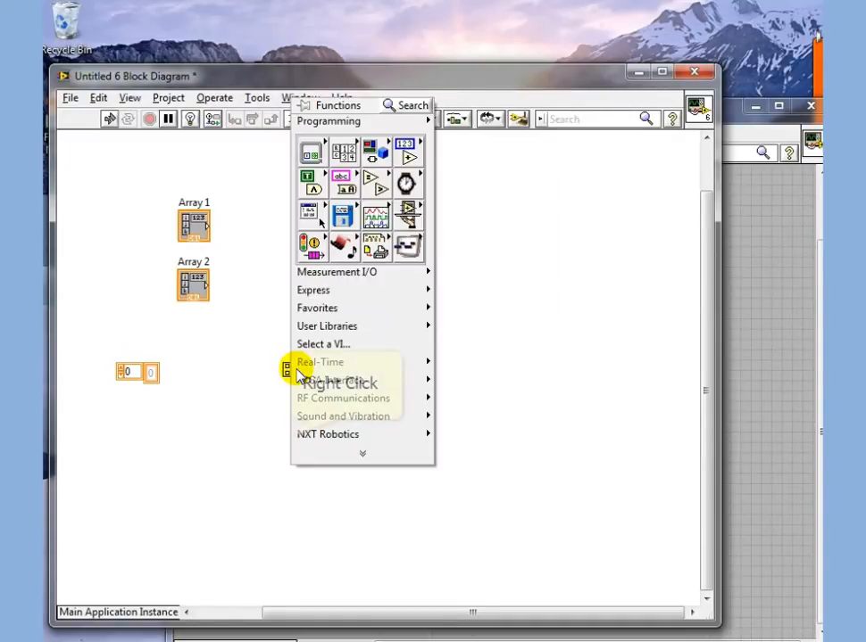
mouse_move(294, 442)
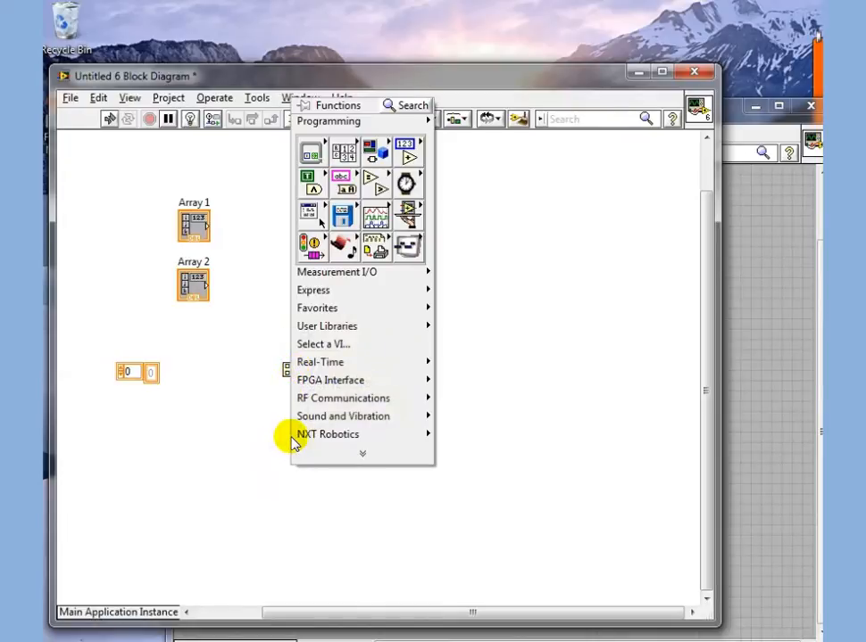
left_click(272, 390)
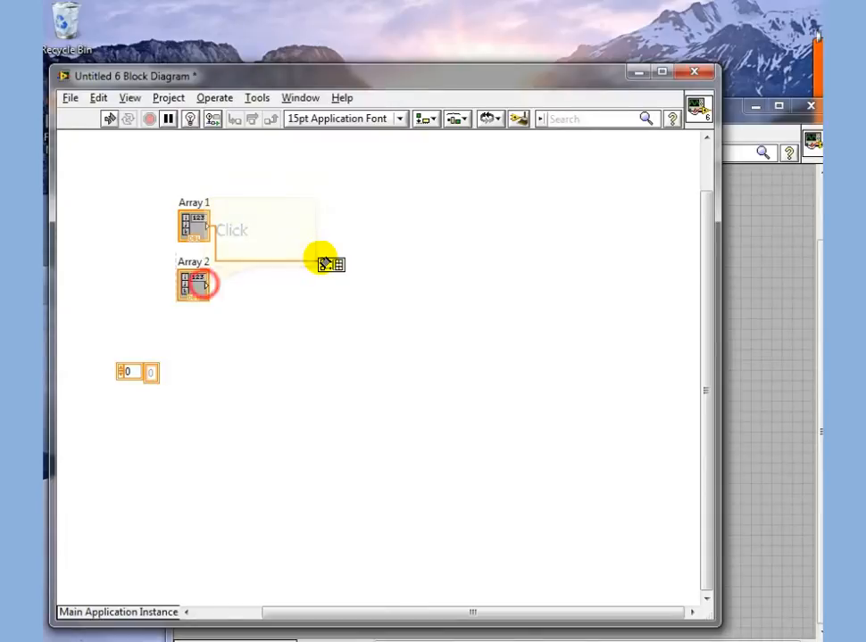
right_click(323, 266)
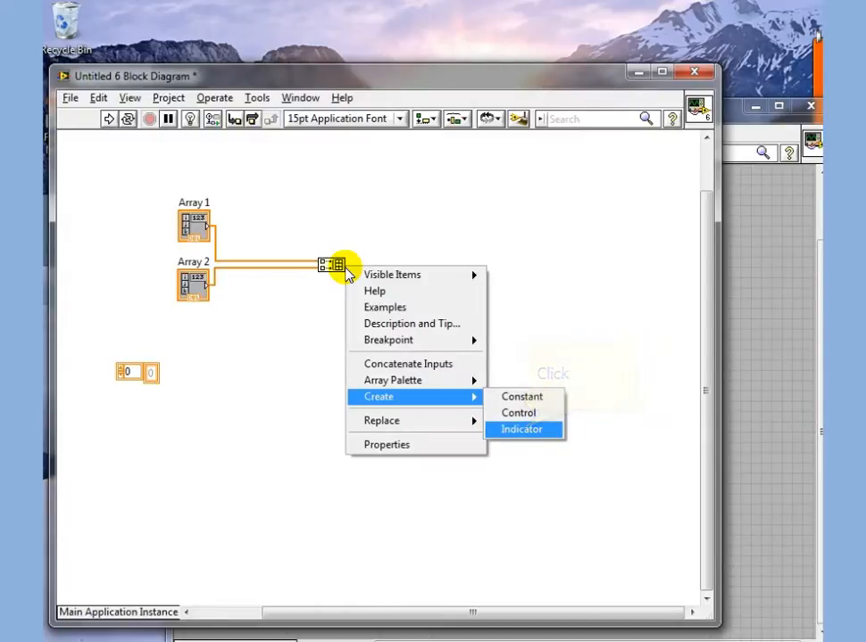
left_click(521, 429)
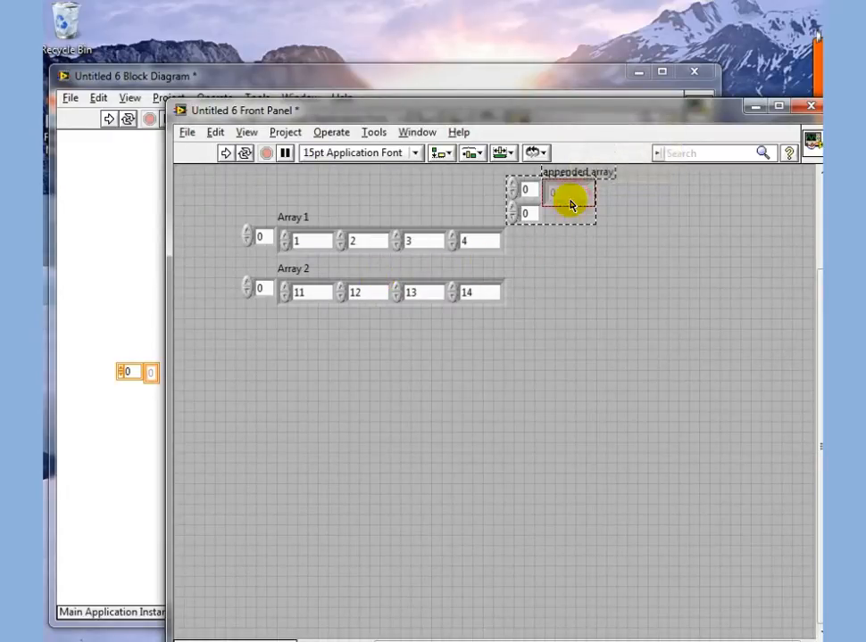
Move the appended array below the inputs and run the VI to show rows 1–4 and 11–14.
left_click_drag(570, 203, 358, 366)
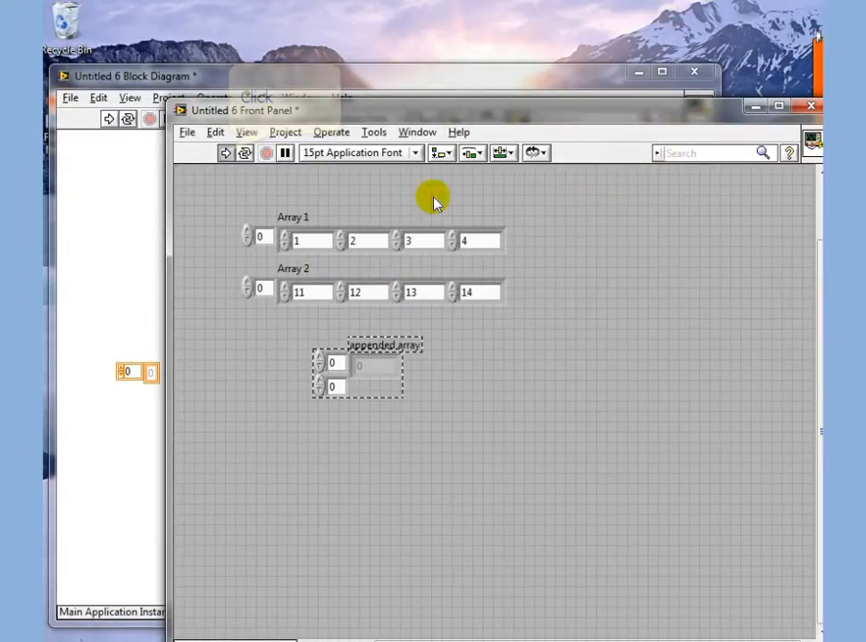
left_click(226, 152)
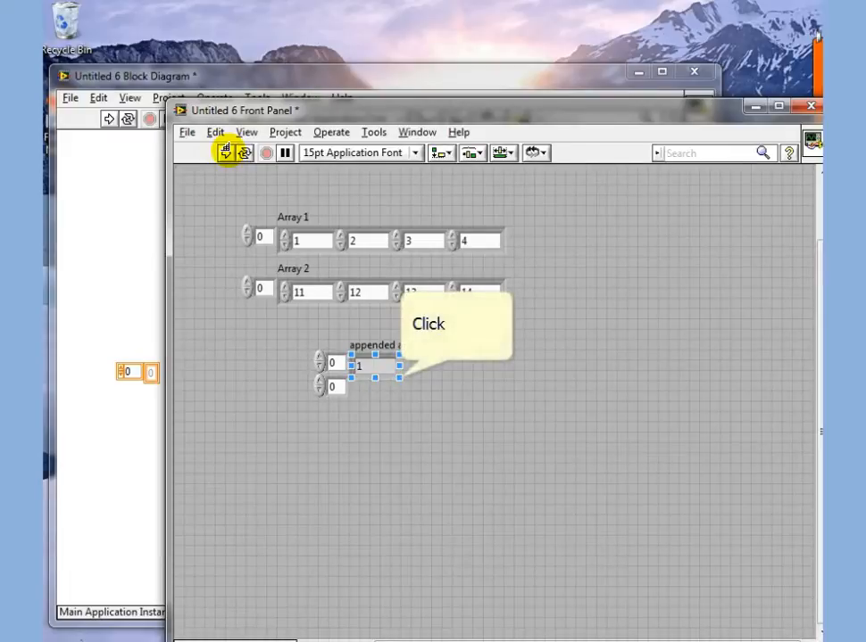
left_click(227, 153)
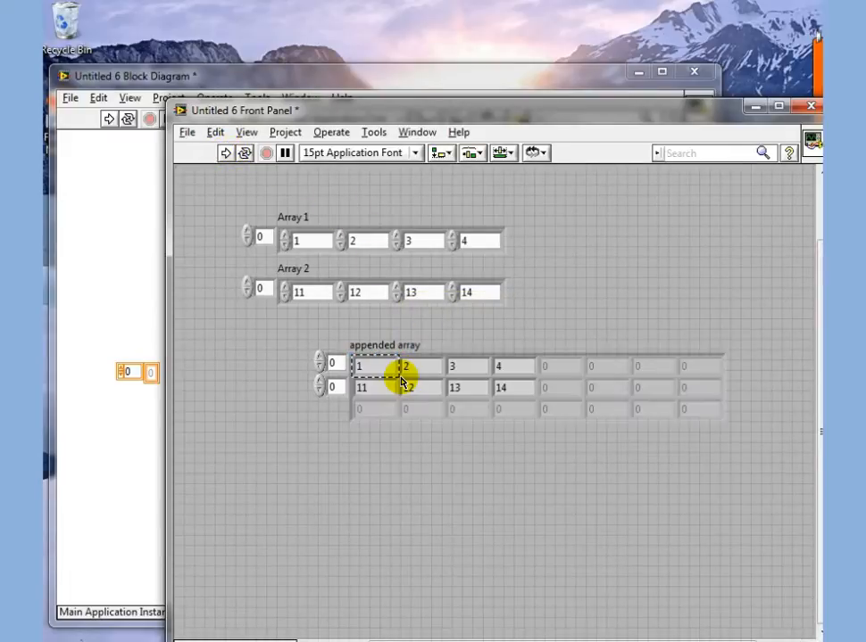
left_click(407, 373)
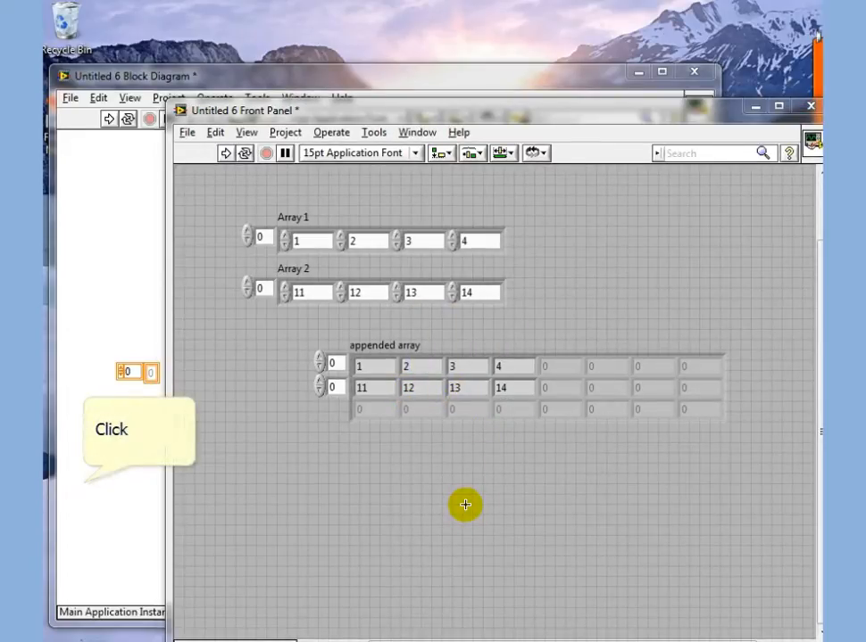
mouse_move(232, 500)
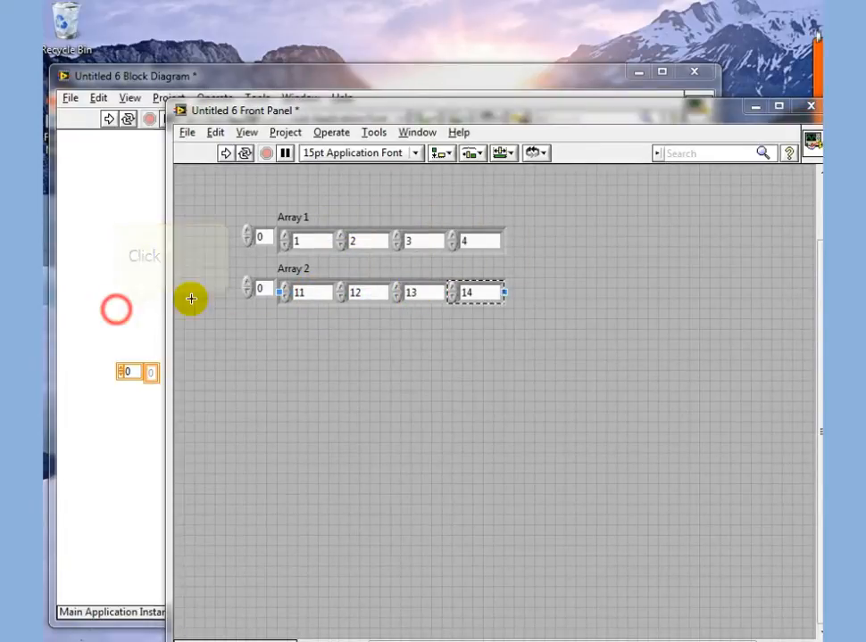
Set Build Array to Concatenate Inputs and create a fresh indicator for its output.
right_click(321, 266)
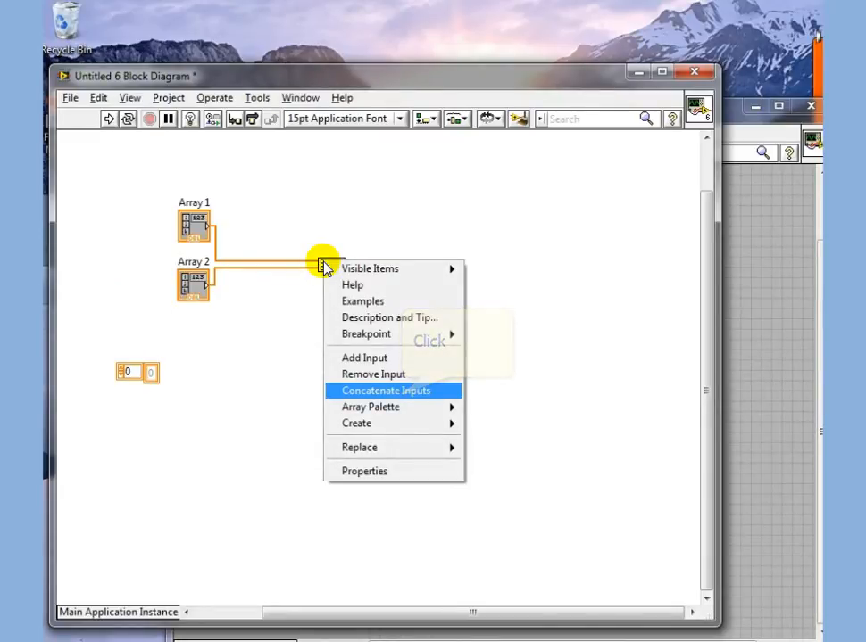
left_click(385, 390)
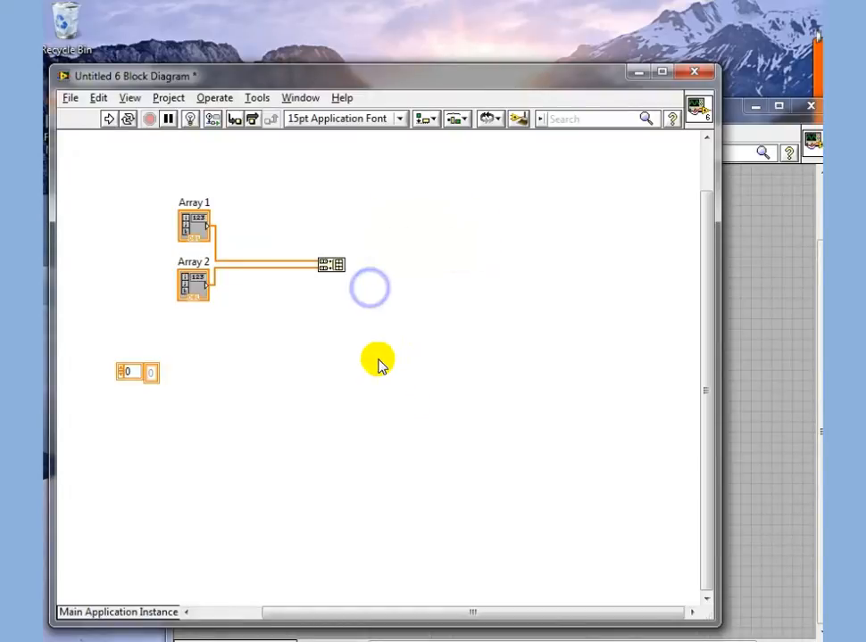
right_click(331, 264)
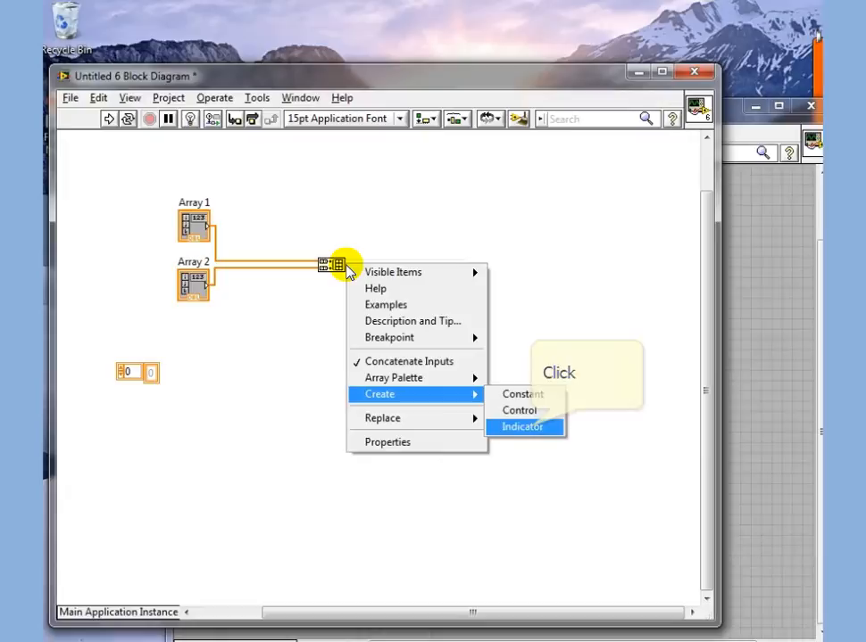
left_click(521, 426)
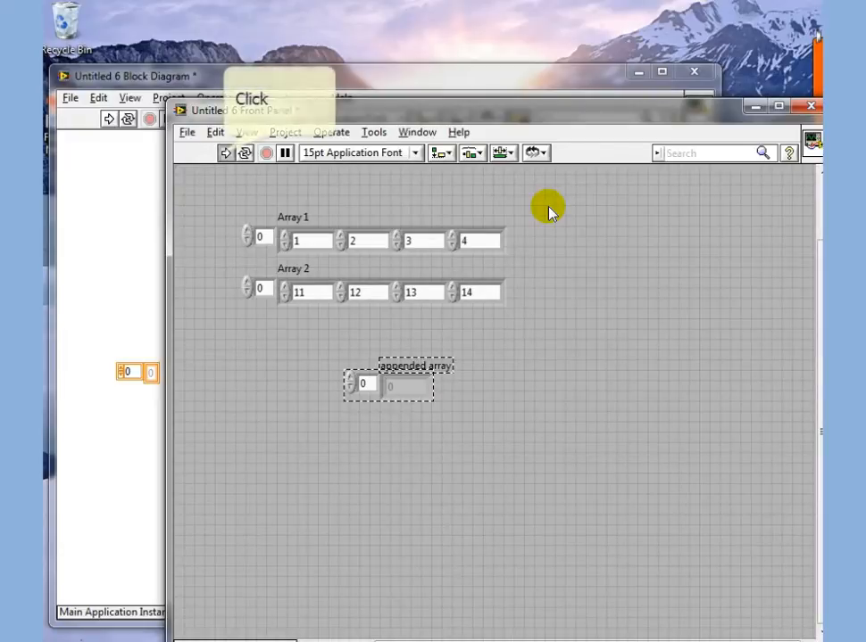
Run the VI so the appended array shows one row 1, 2, 3, 4, 11, 12, 13, 14.
left_click(225, 153)
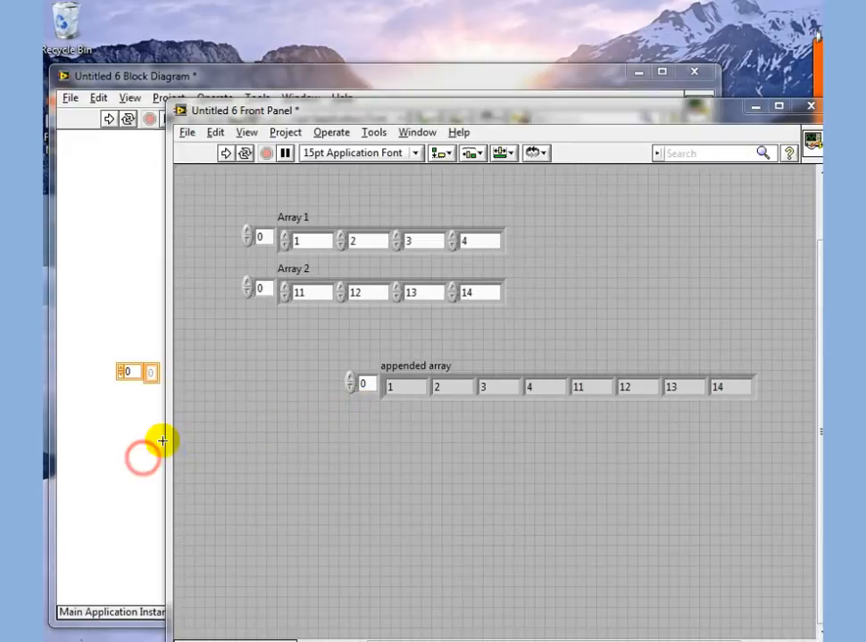
right_click(143, 464)
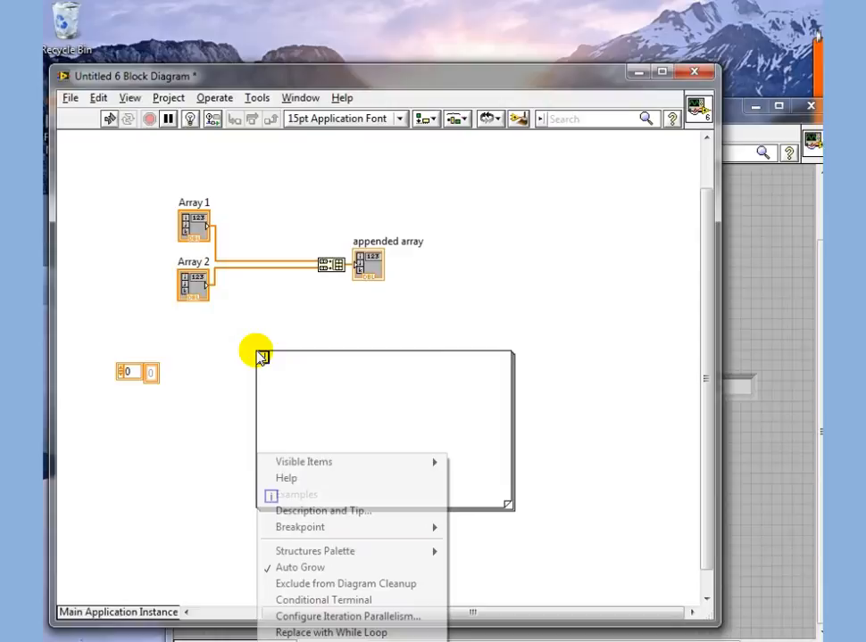
Set the For loop to 10 iterations and place a Multiply node wired to its index terminal.
right_click(259, 355)
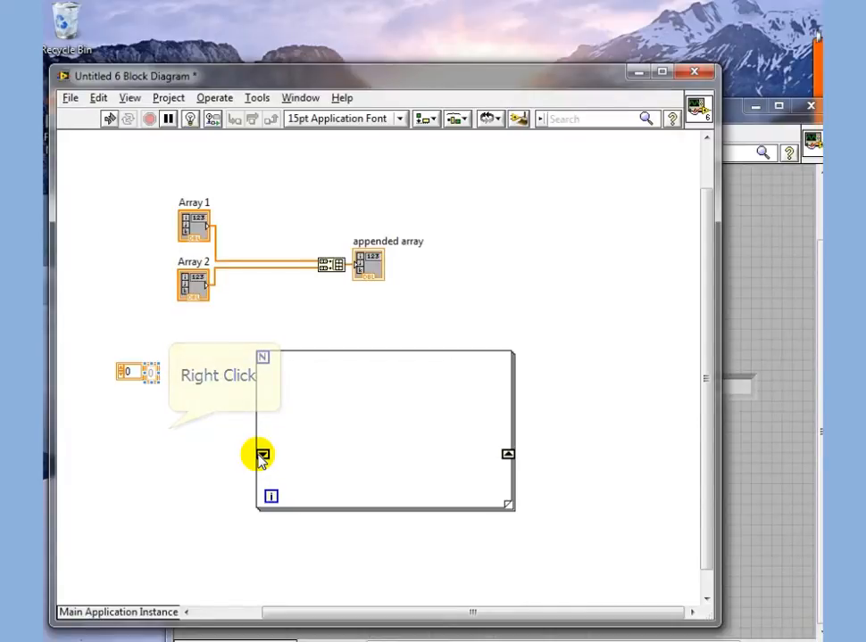
right_click(260, 457)
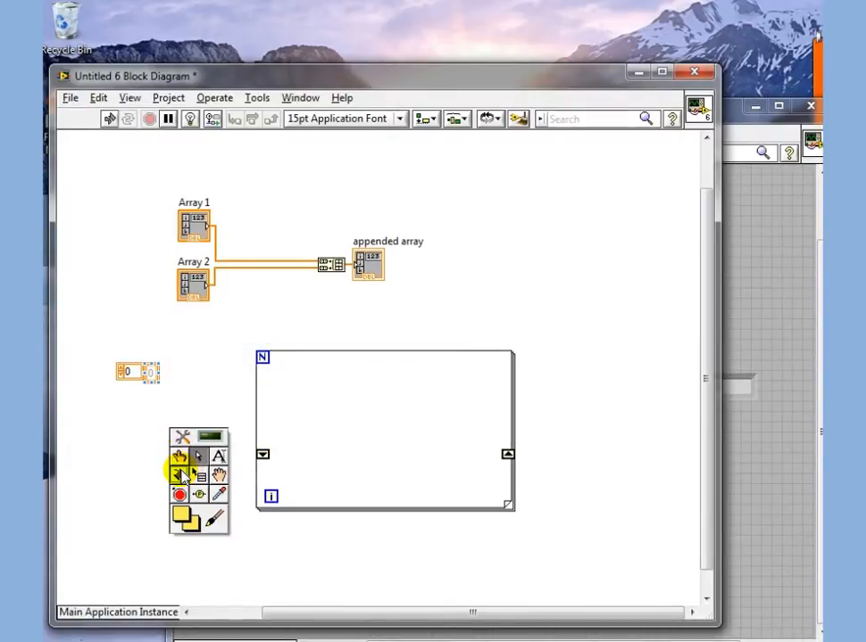
right_click(140, 373)
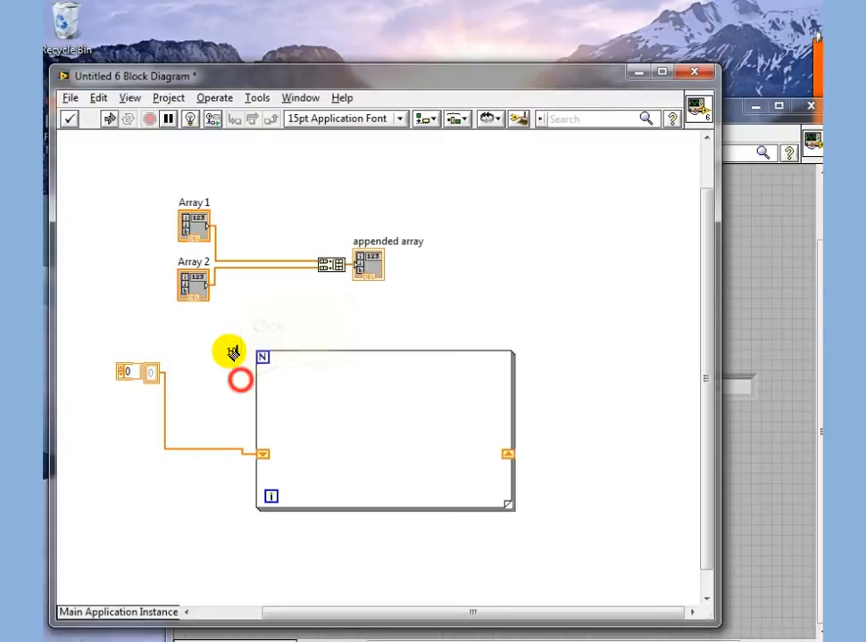
right_click(236, 353)
type("10")
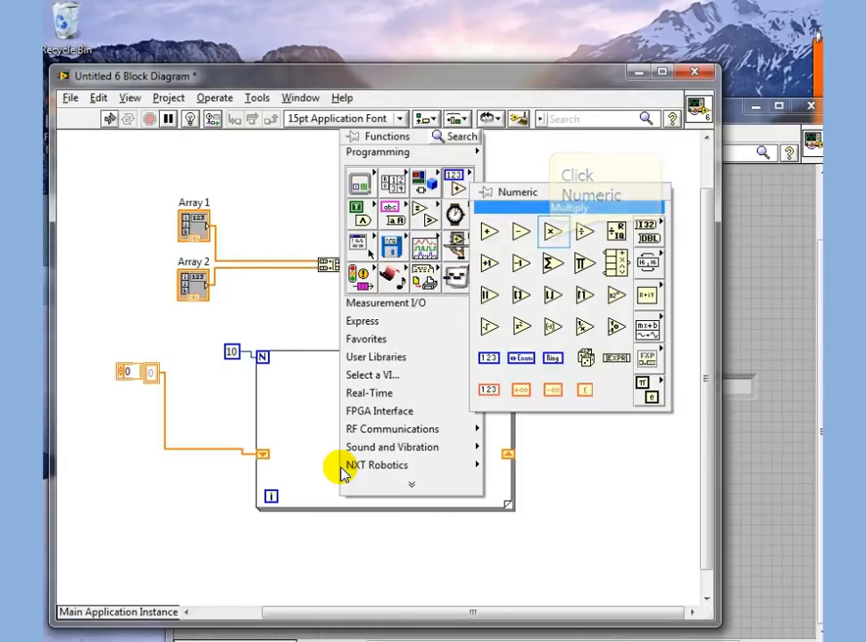
left_click(550, 237)
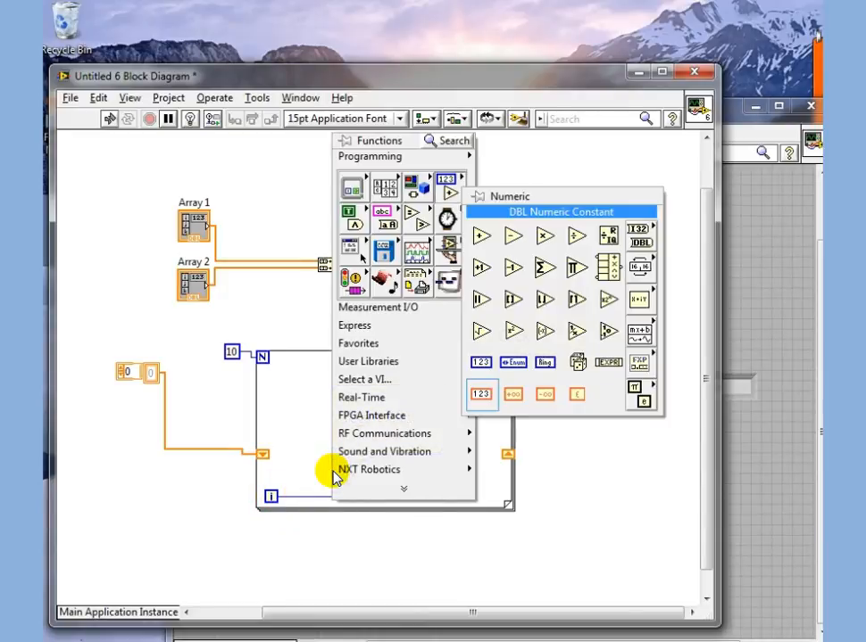
mouse_move(514, 332)
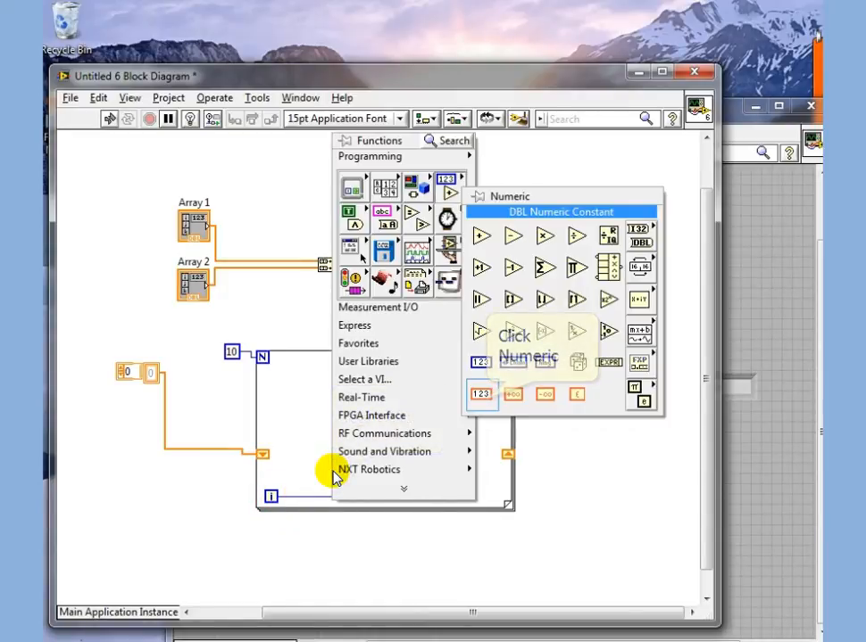
Add a DBL numeric constant of 0.01 feeding the Multiply node.
left_click(482, 394)
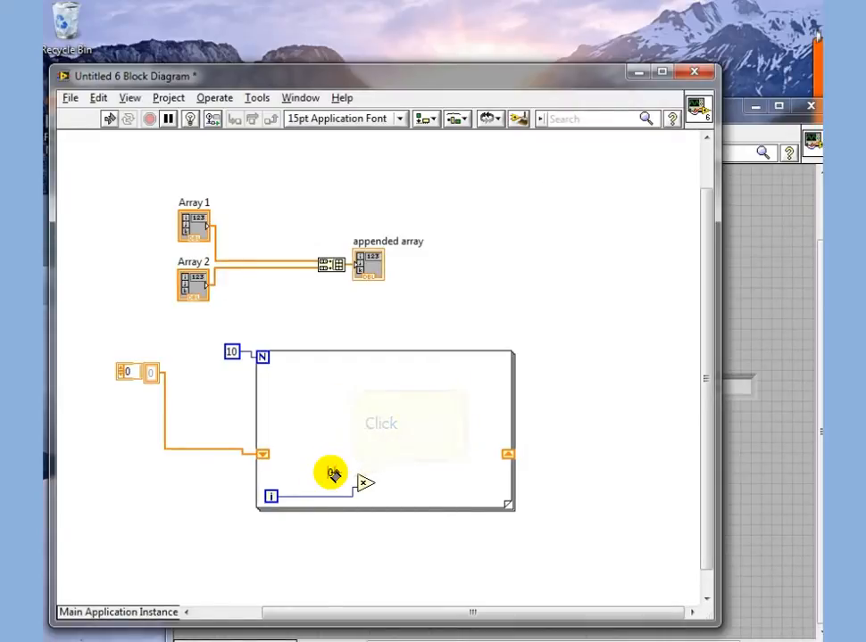
right_click(331, 482)
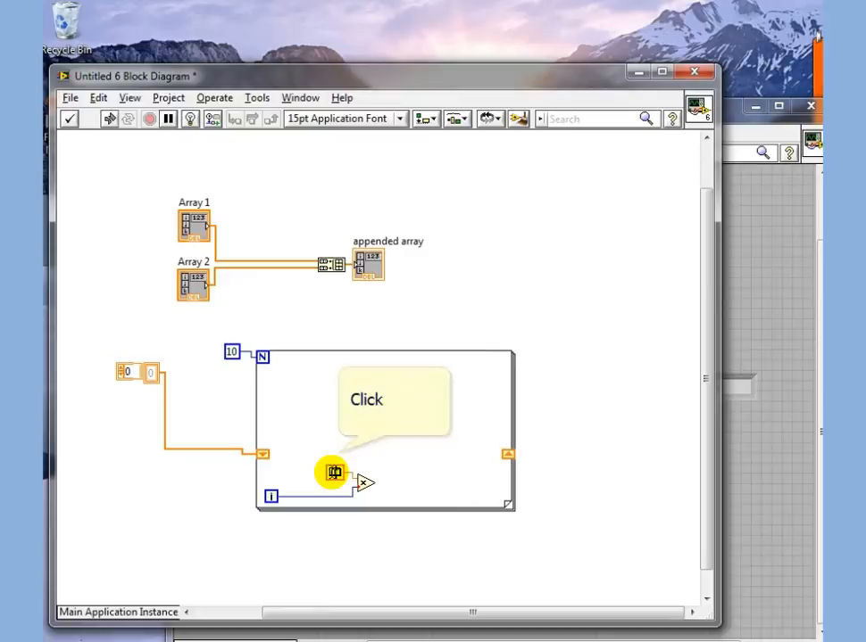
left_click(335, 472)
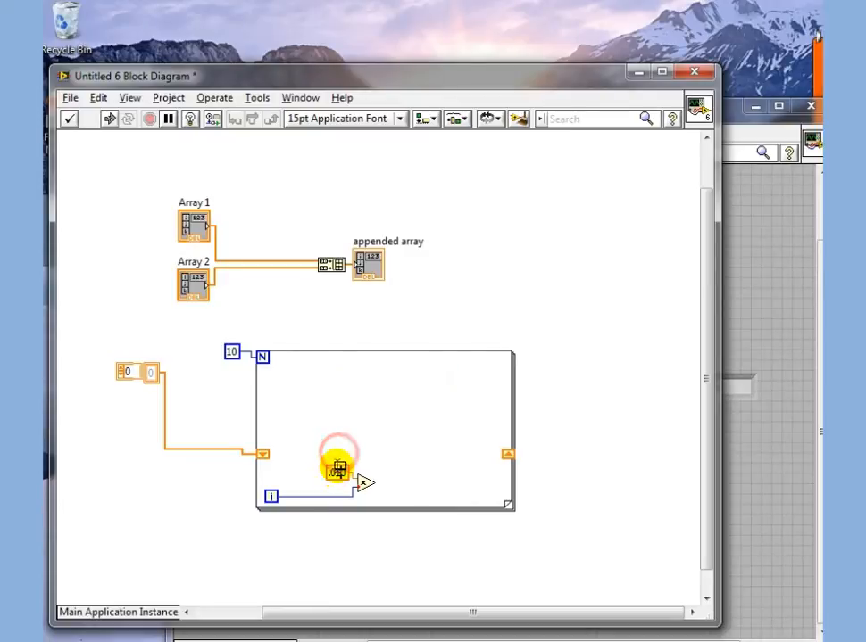
right_click(339, 460)
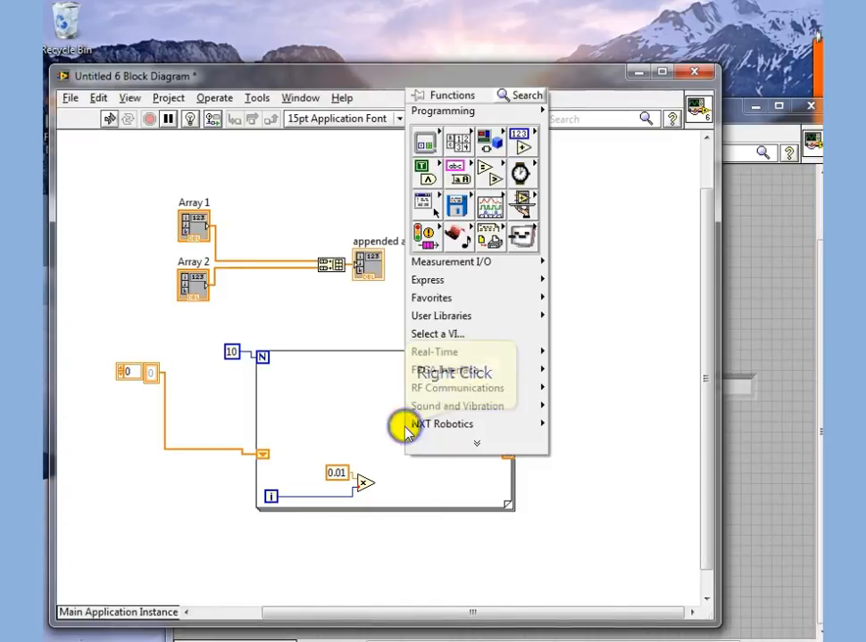
mouse_move(425, 141)
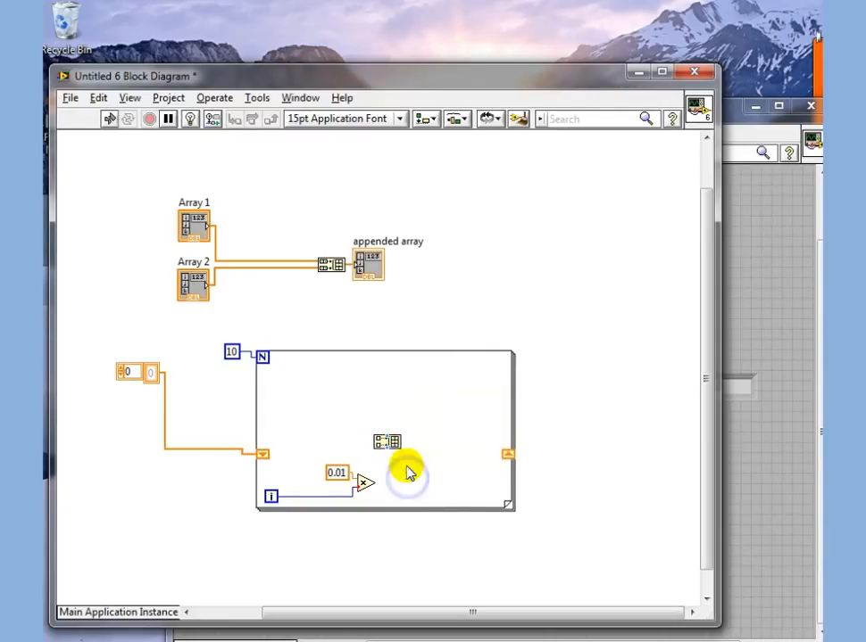
Place Build Array in the loop appending to the incoming array and wire the scaled index to the loop edge.
right_click(407, 473)
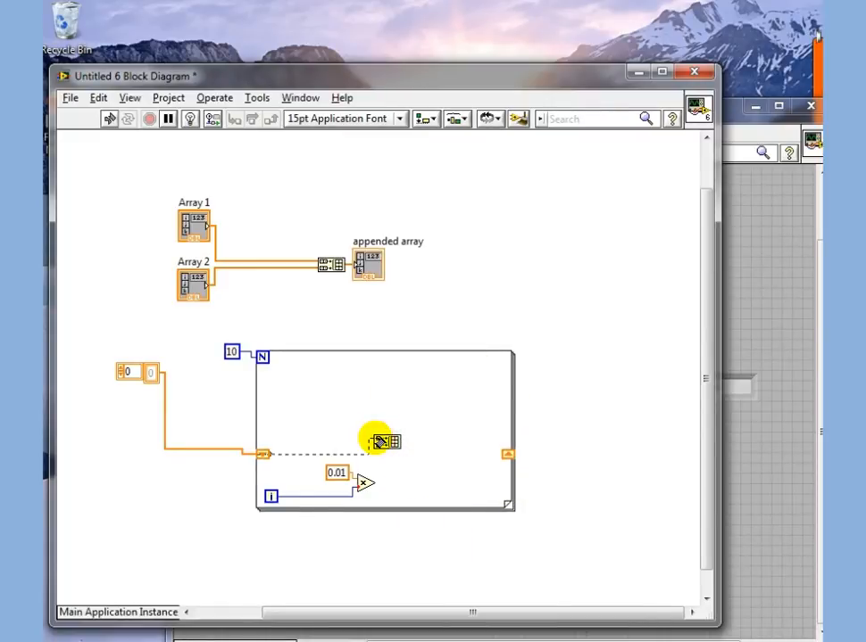
mouse_move(382, 443)
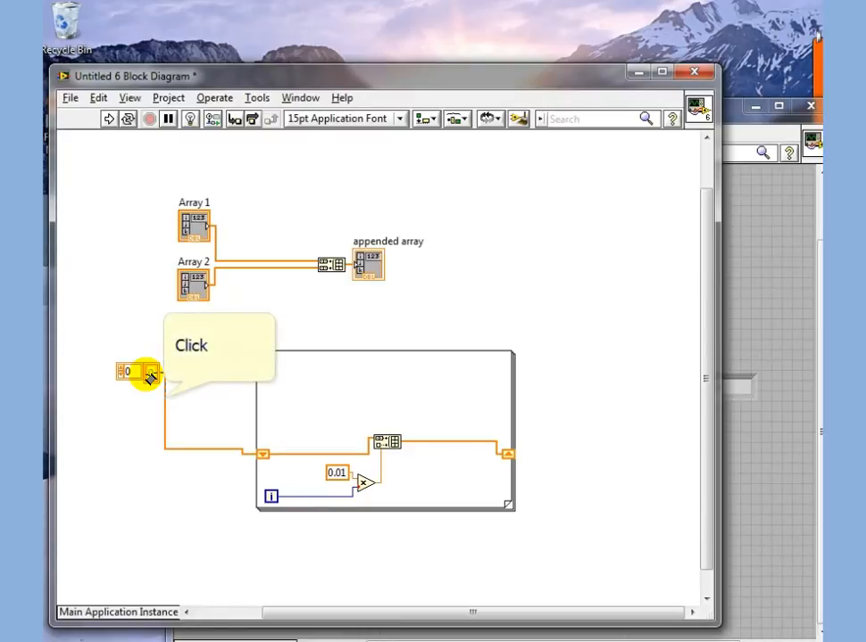
left_click(150, 375)
type("10")
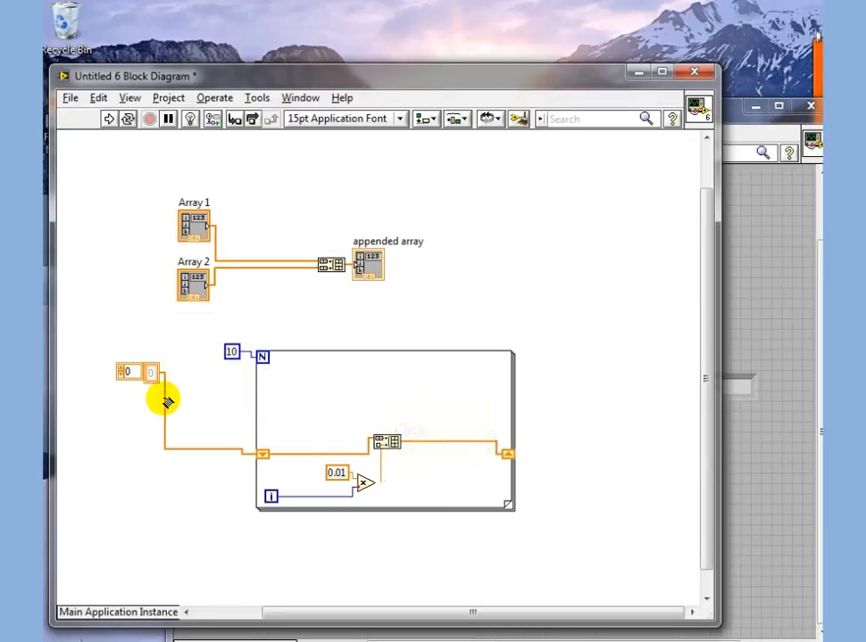
left_click(371, 482)
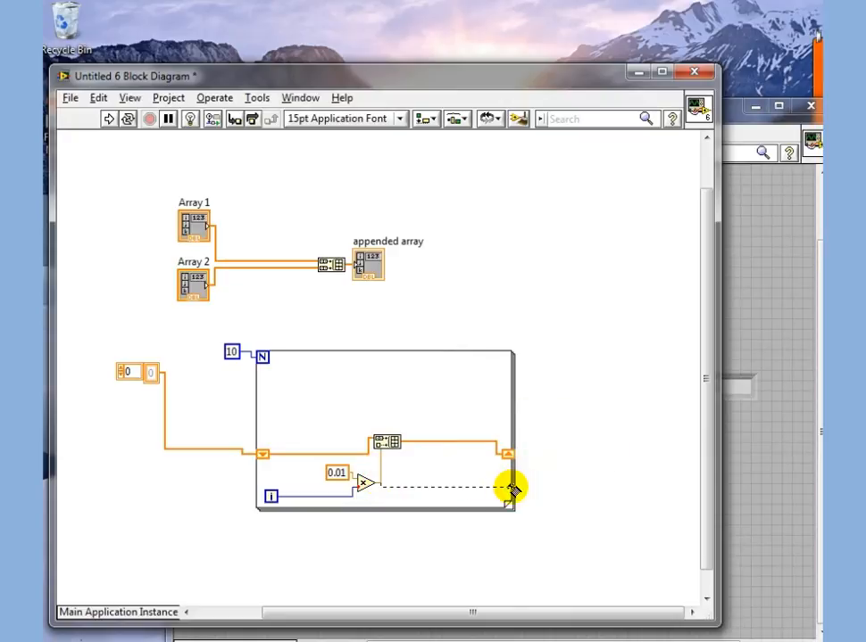
Create Array indicators on the loop's two output tunnels.
right_click(509, 489)
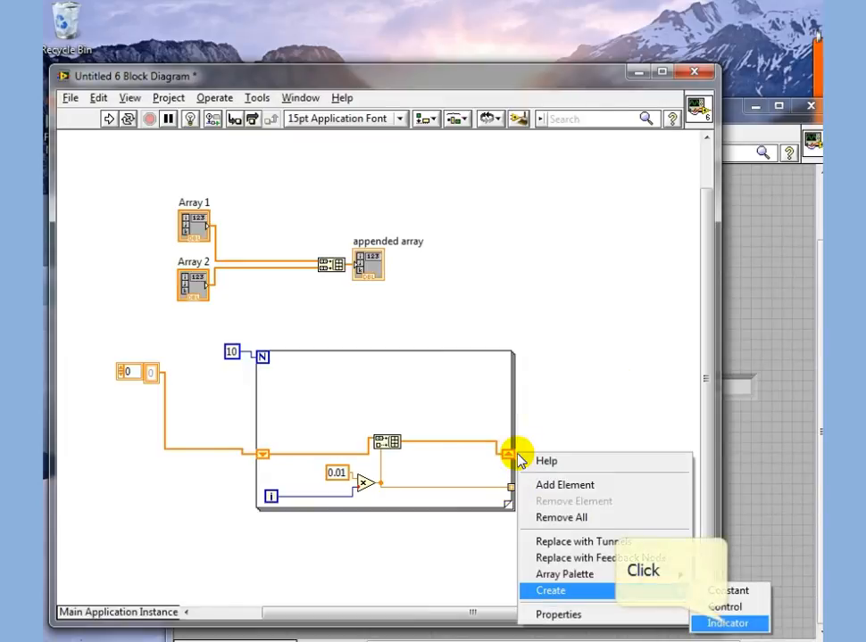
right_click(508, 455)
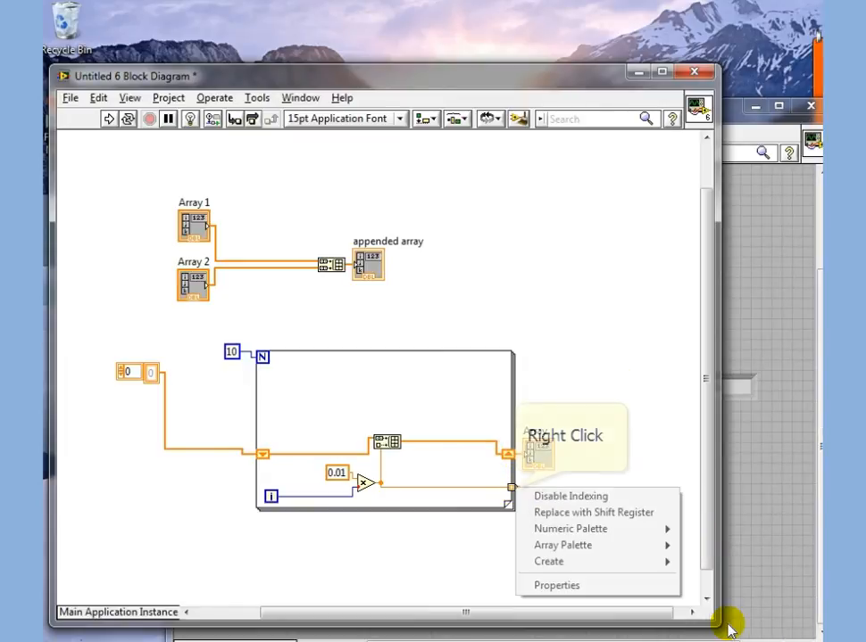
mouse_move(548, 560)
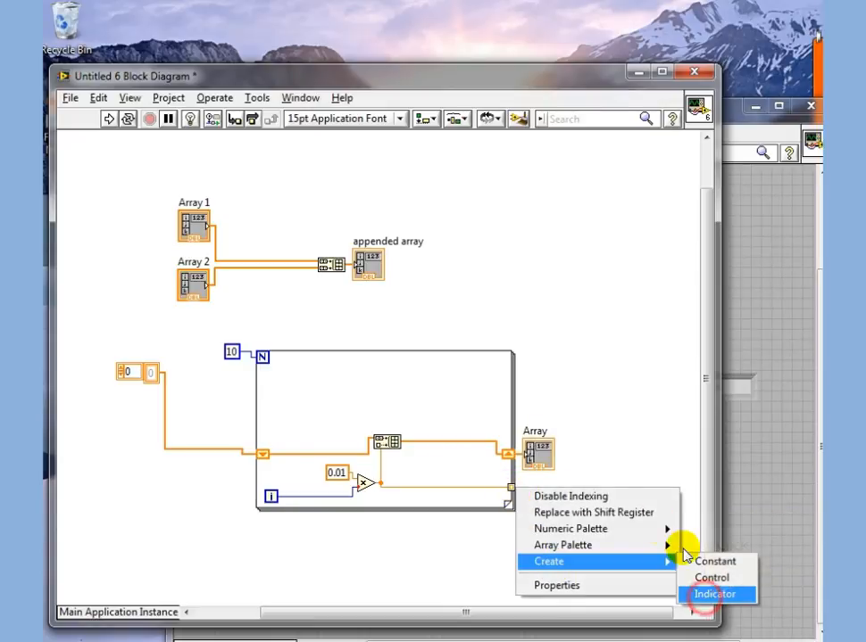
left_click(714, 595)
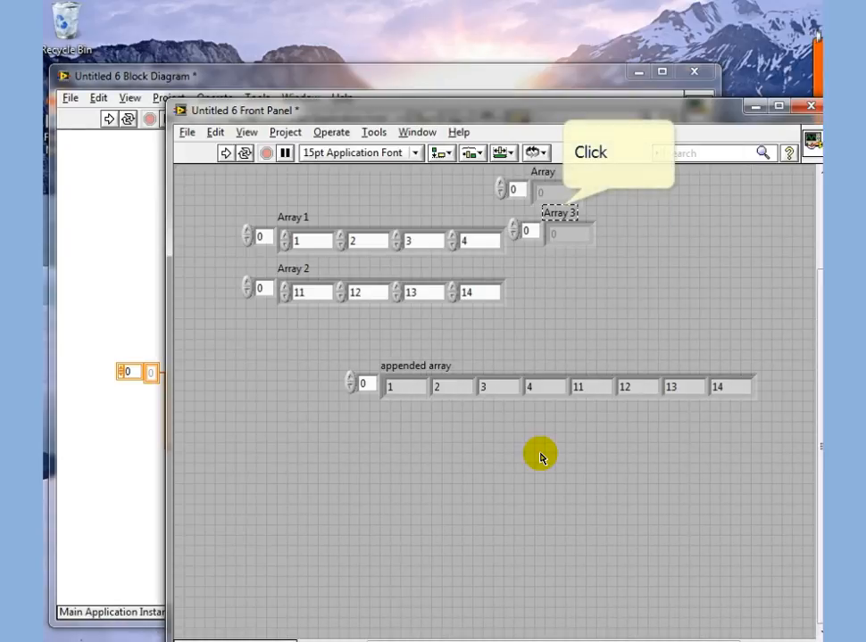
Move the Array and Array 3 indicators down below the appended array on the front panel.
left_click(560, 207)
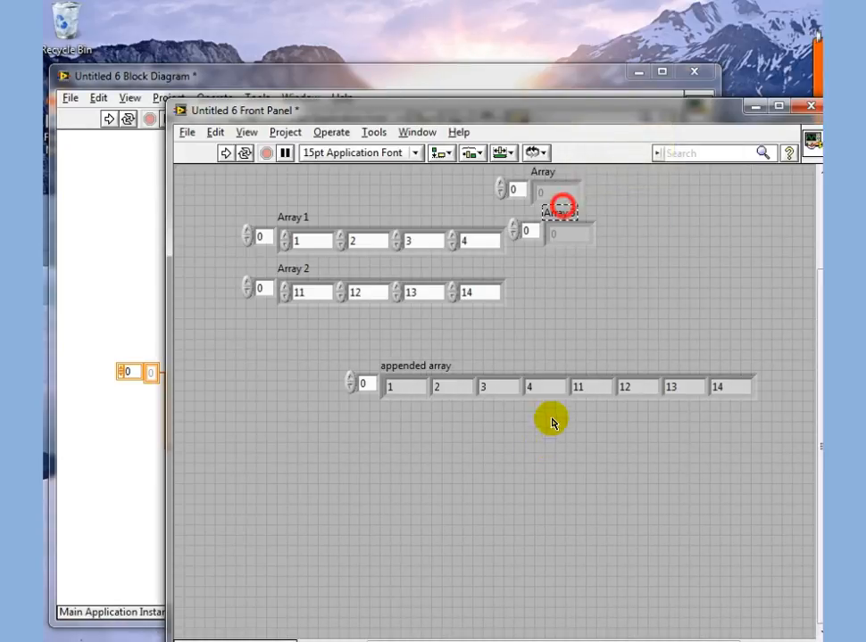
left_click(557, 211)
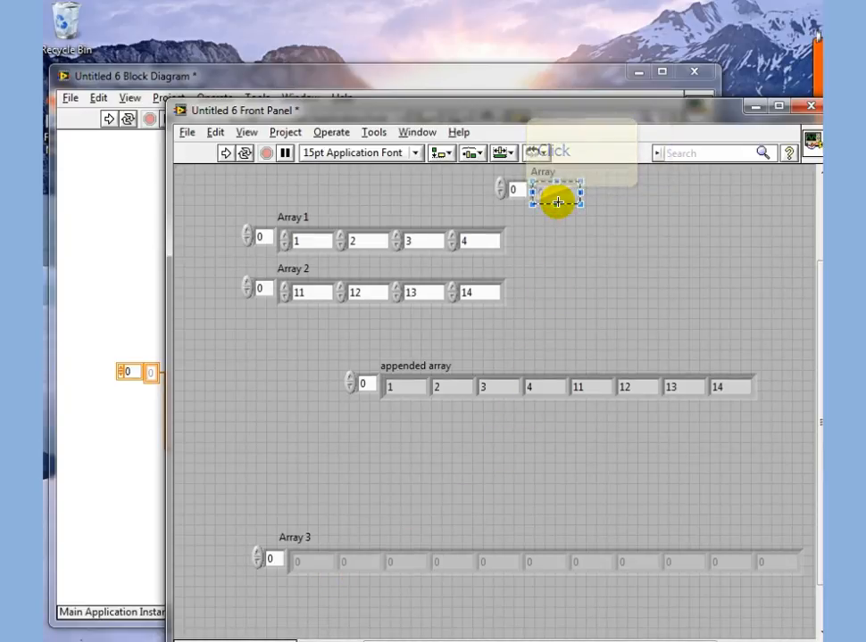
left_click(536, 189)
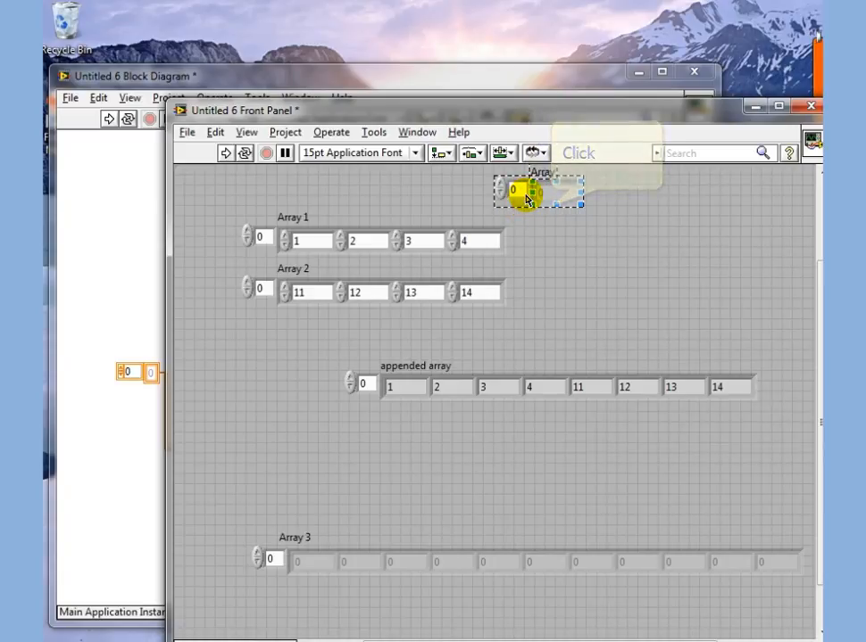
left_click_drag(536, 193, 286, 496)
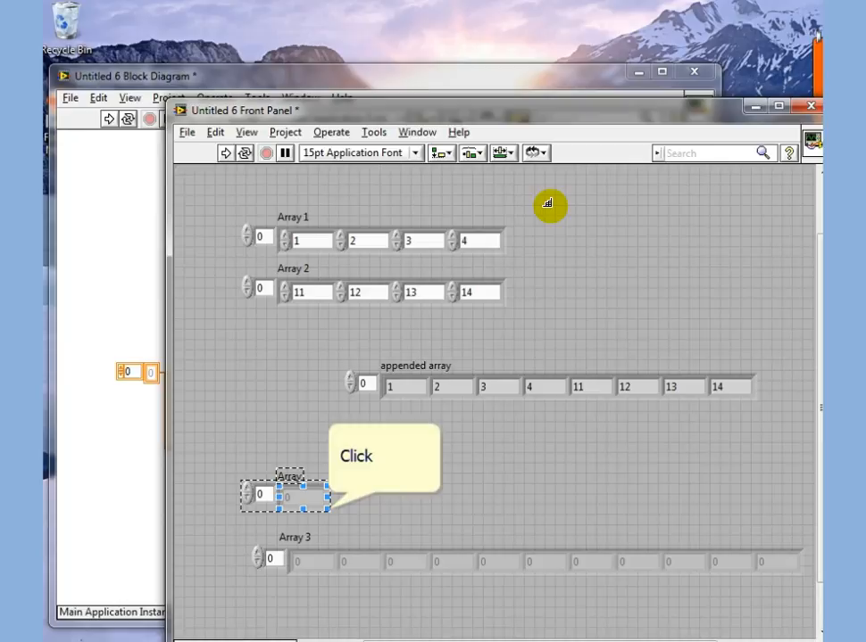